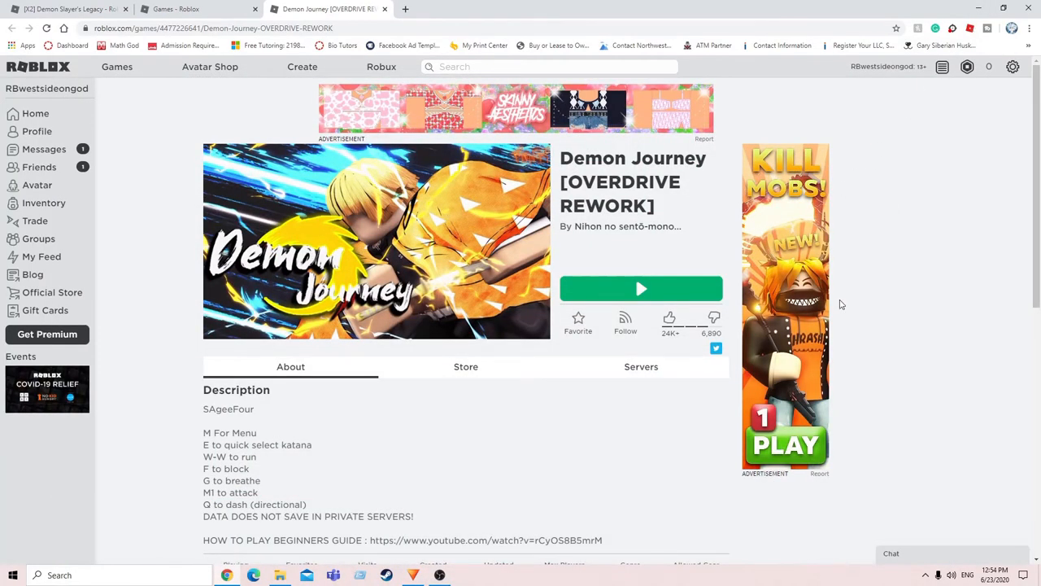
Launch Demon Journey from its Roblox page and load into the game world
{"action": "left_click", "coordinate": [641, 288]}
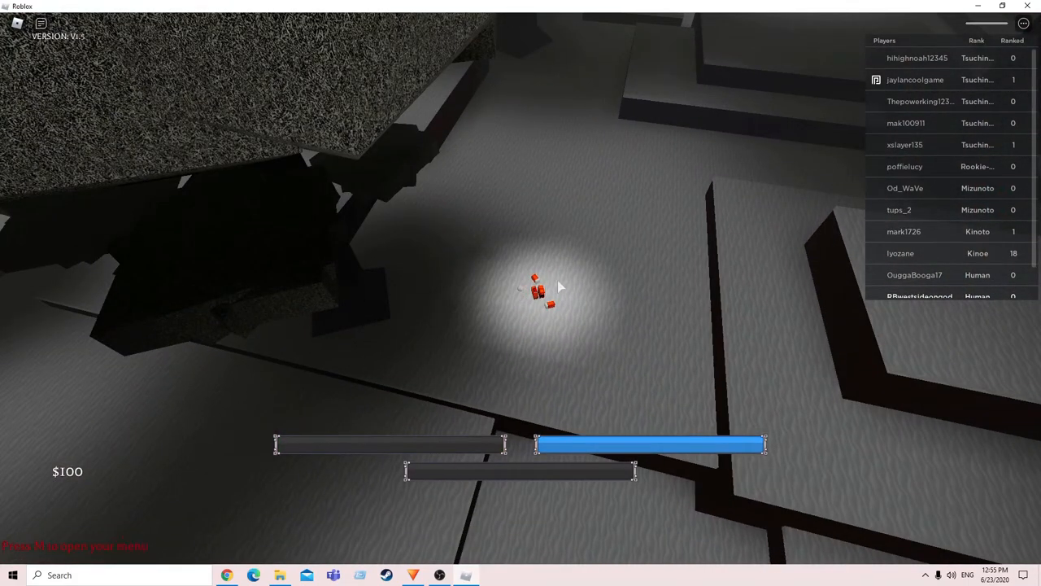
{"action": "mouse_move", "coordinate": [572, 280]}
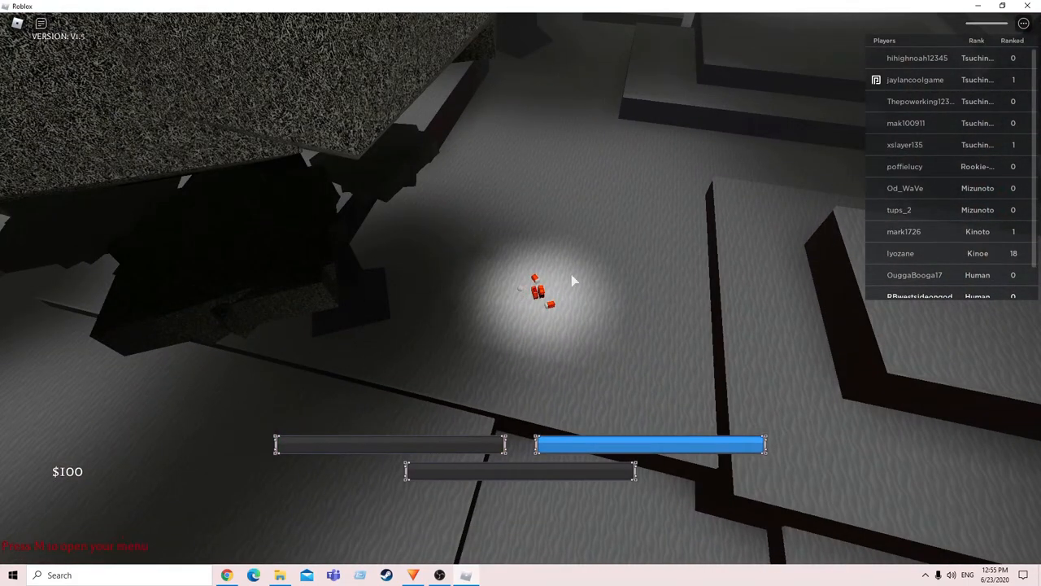